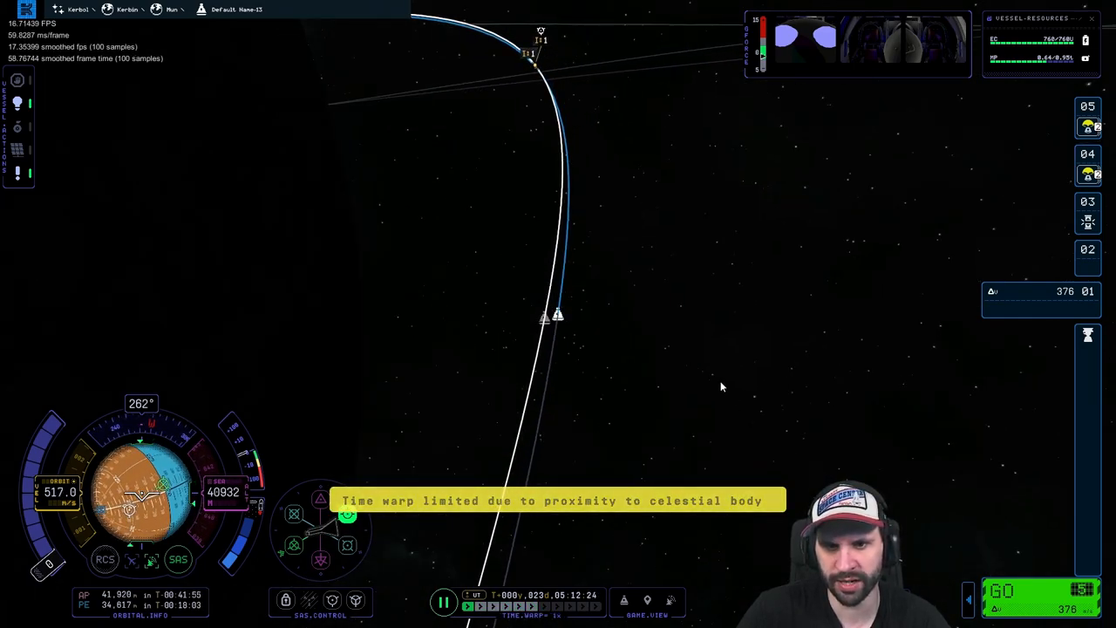
mouse_move(706, 335)
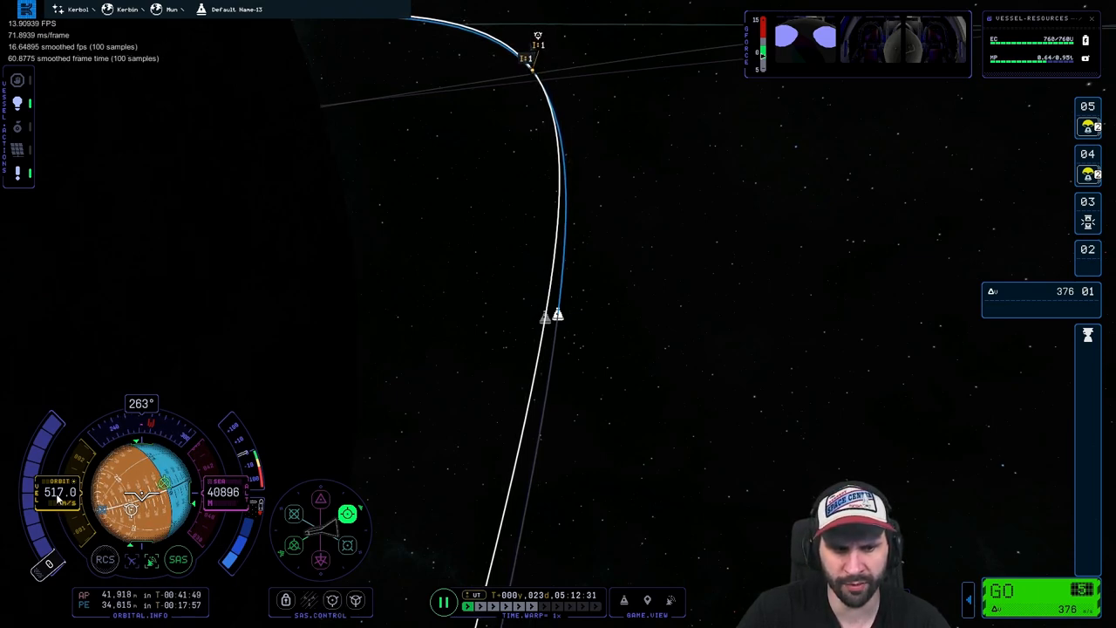
Switch from the orbital map to the flight view with Combined-14 targeted about 620 m away.
left_click(60, 492)
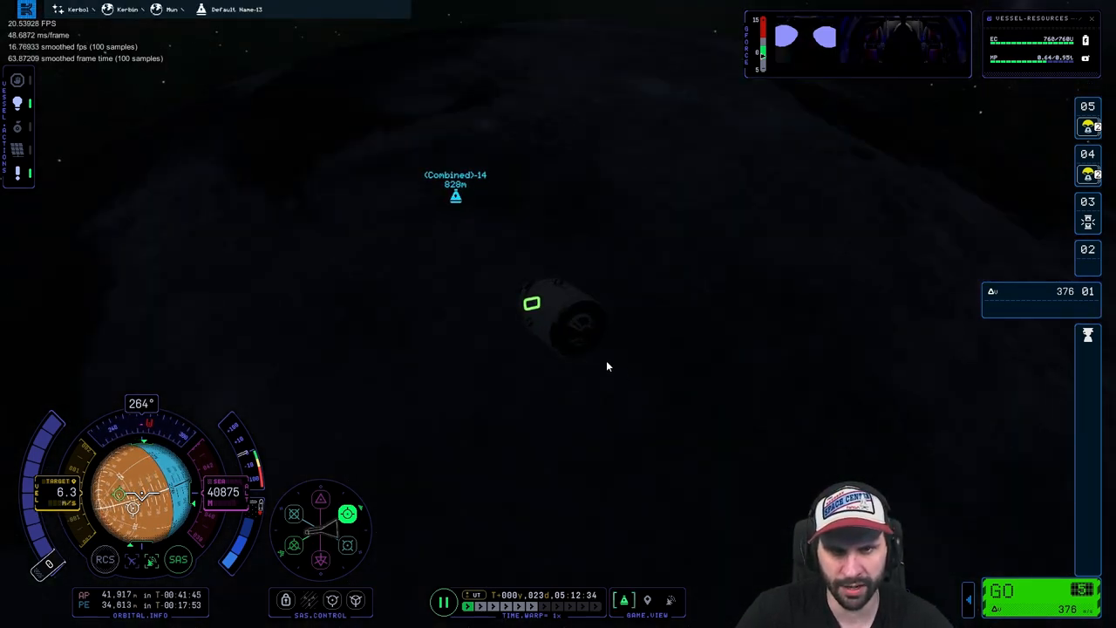
mouse_move(666, 360)
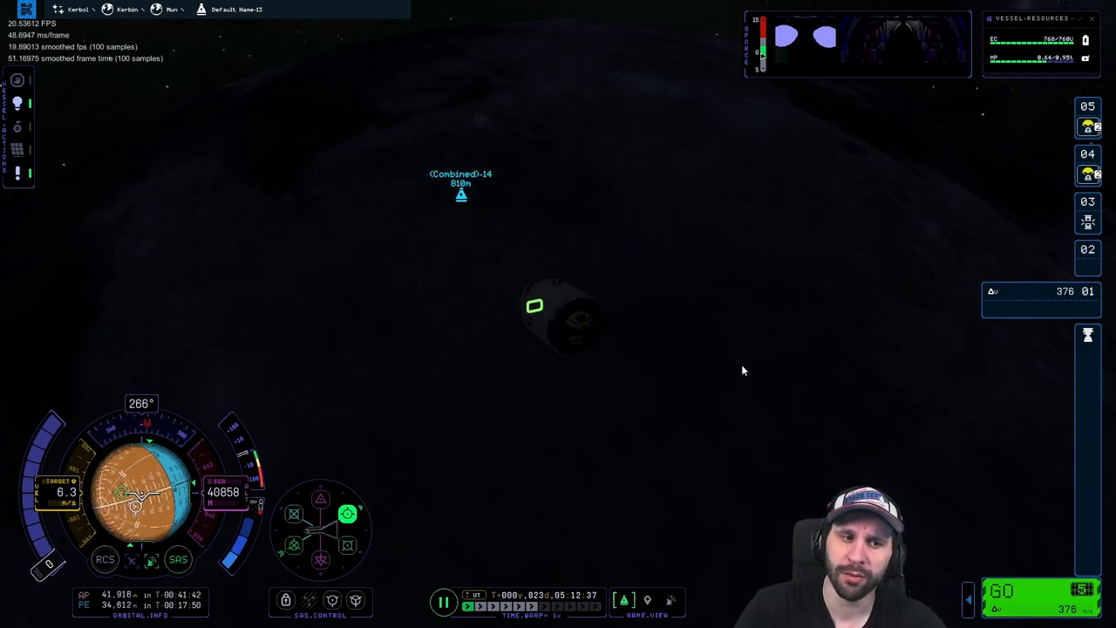
mouse_move(49, 502)
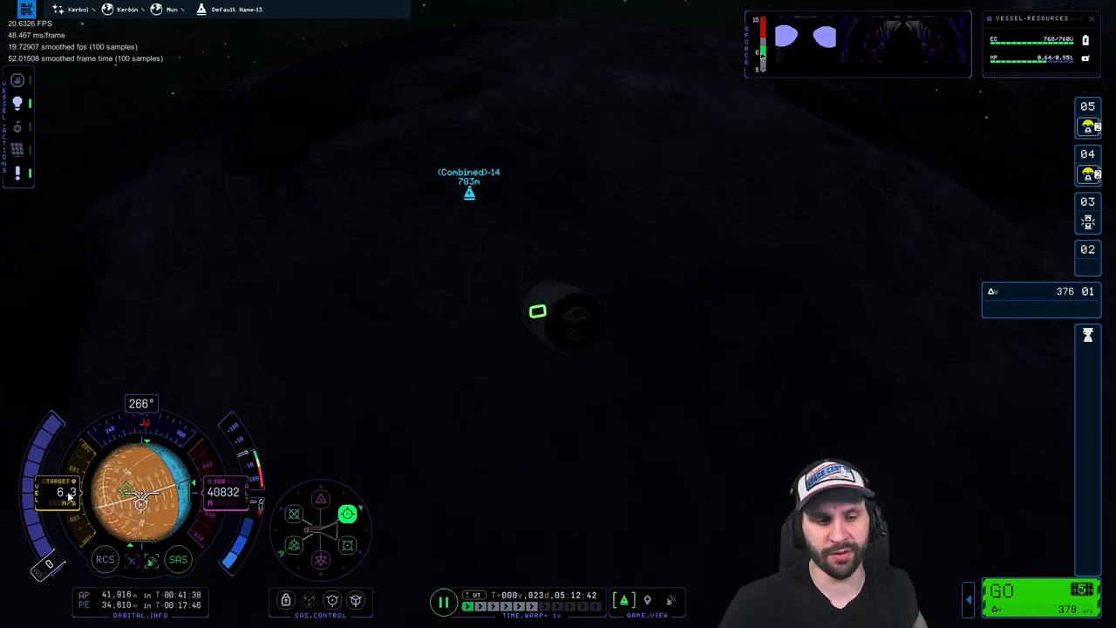
Cycle the navball speed readout from Target-relative to Orbit speed.
left_click(59, 482)
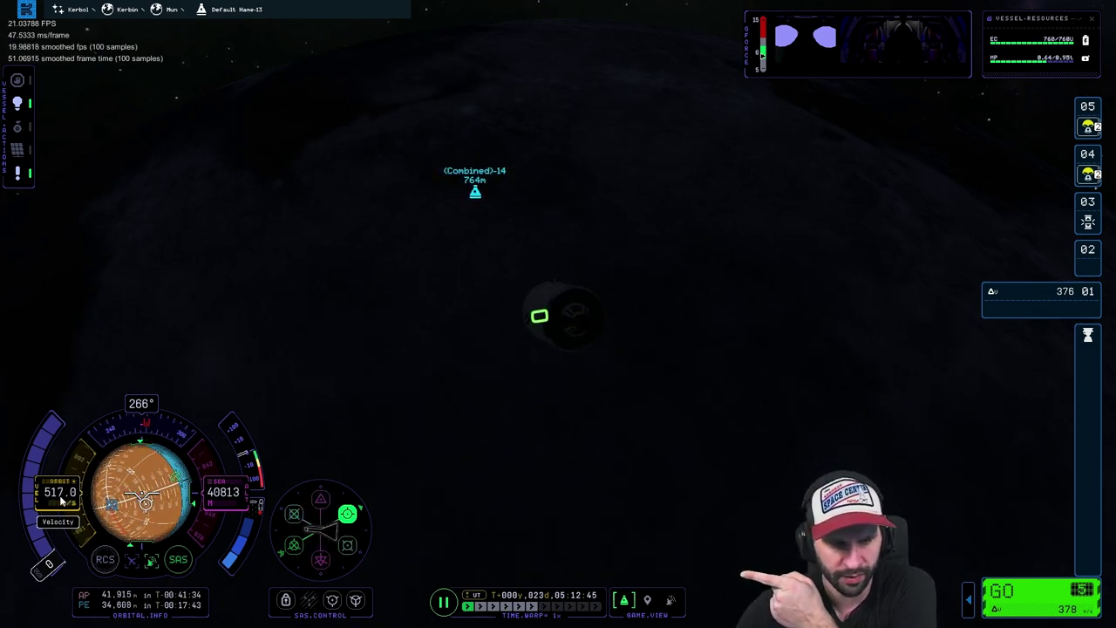
Bring up the orbital map to compare the capsule's Mun orbit with the target's path.
left_click(60, 491)
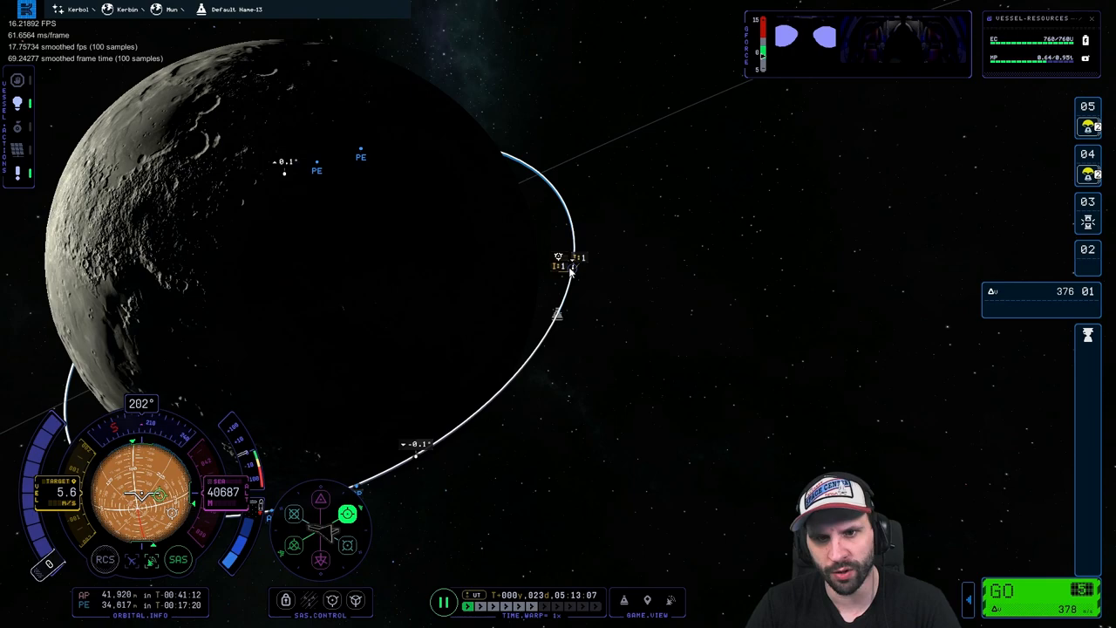
mouse_move(565, 272)
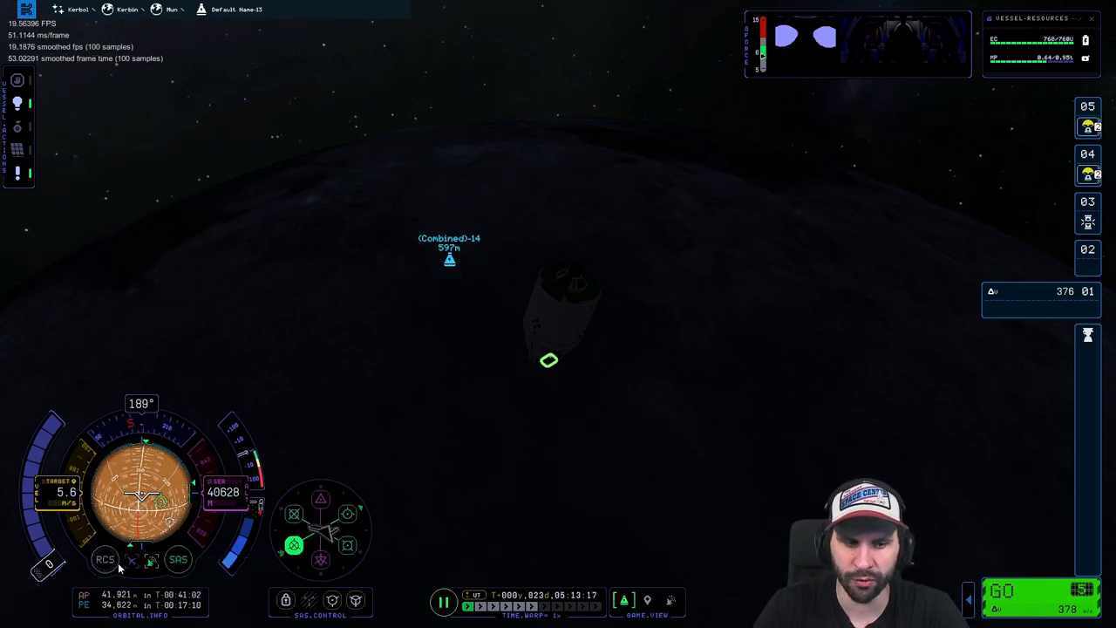
mouse_move(739, 234)
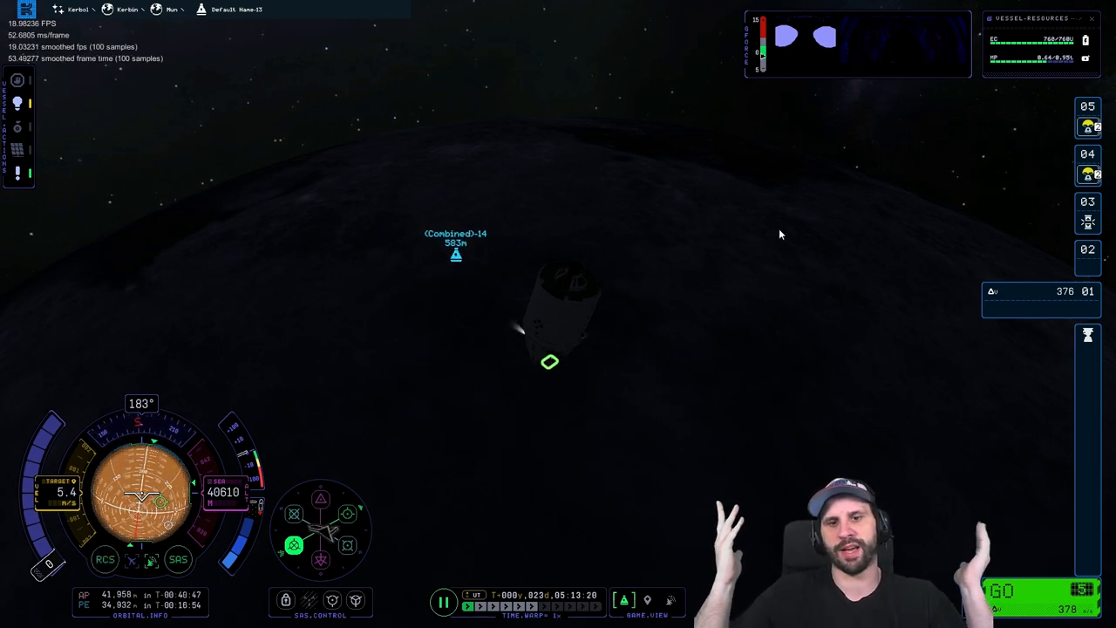
mouse_move(754, 318)
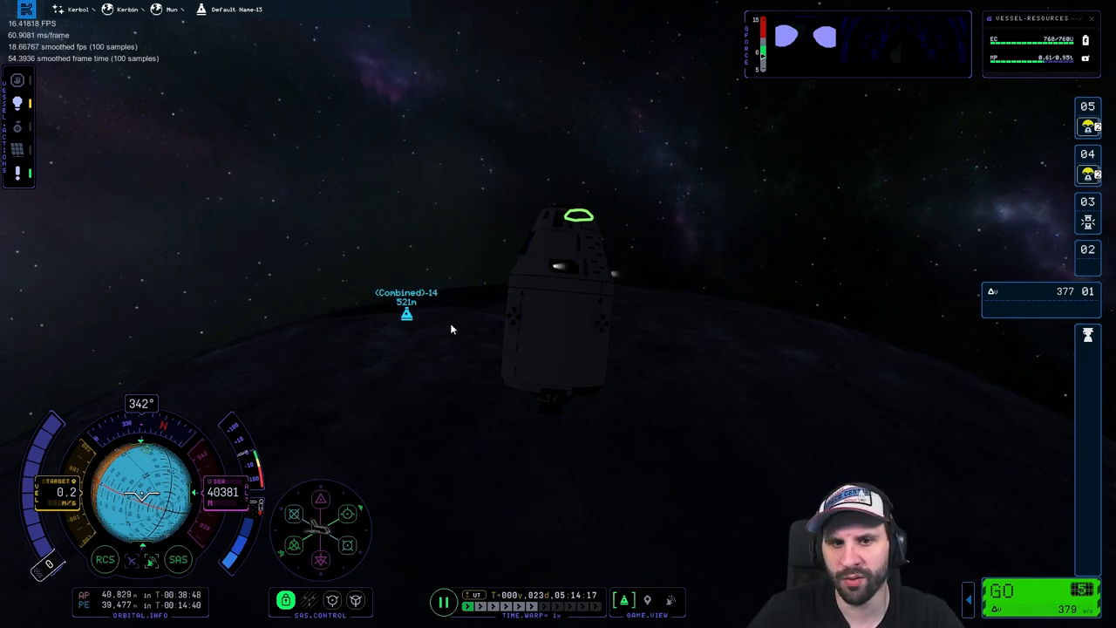
mouse_move(626, 356)
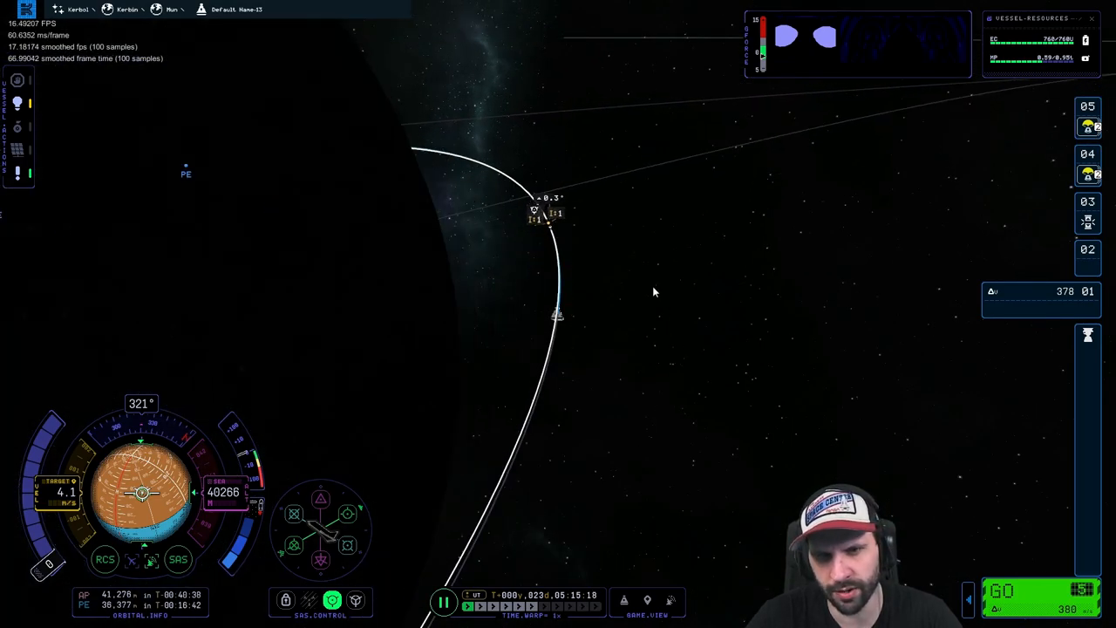
mouse_move(889, 396)
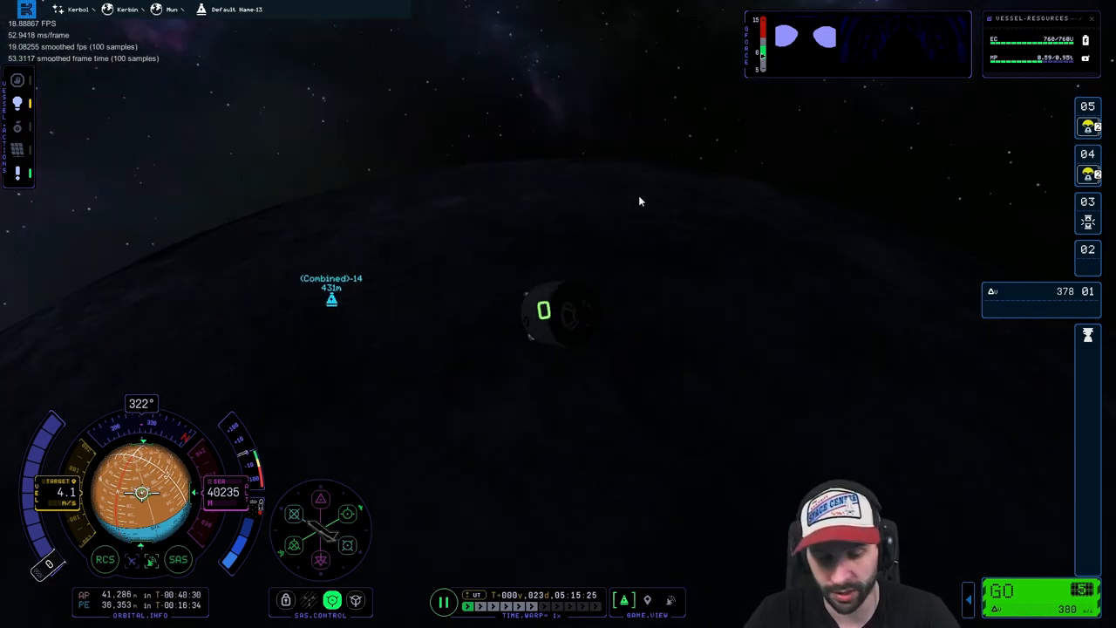
Return to the flight camera with the lander targeted 431 m away.
left_click(443, 600)
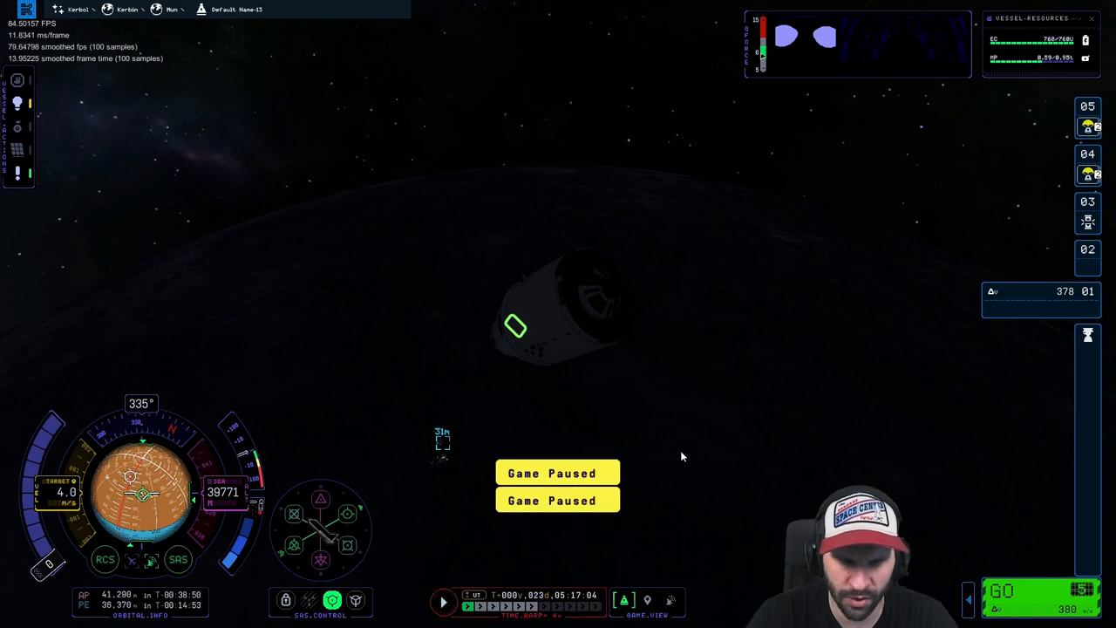
Pause the game with the capsule closing in beside the Combined-14 lander.
left_click(443, 602)
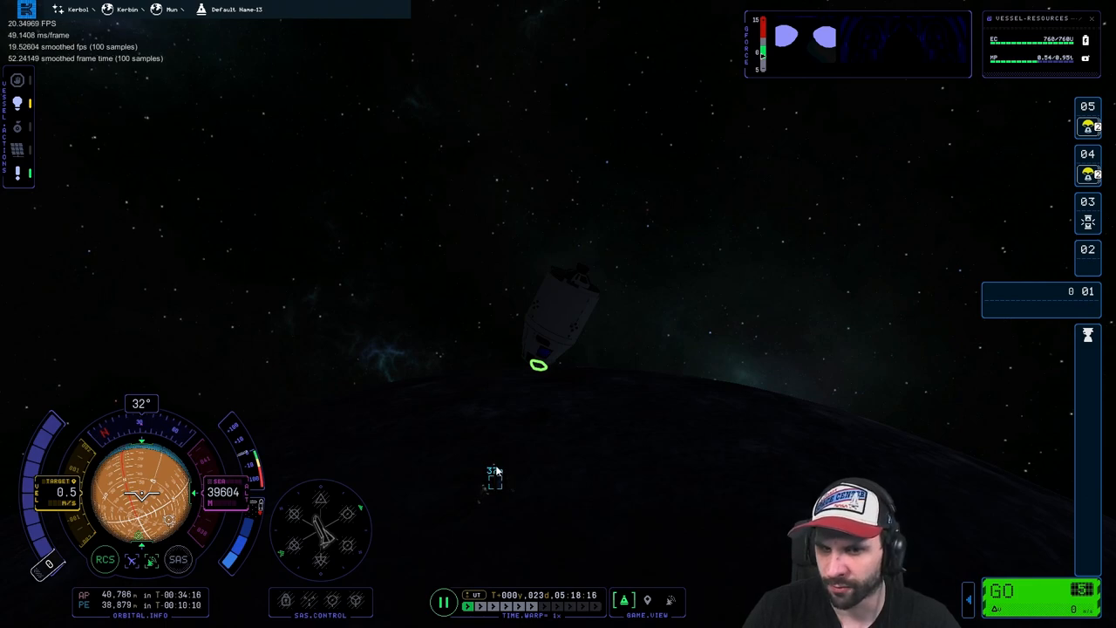
mouse_move(491, 293)
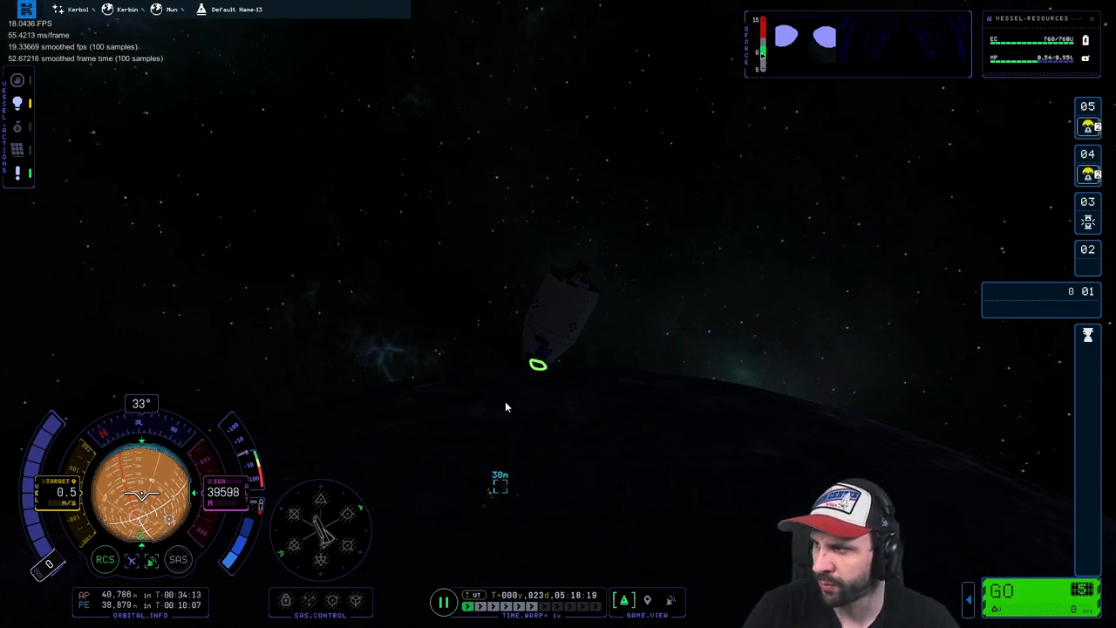
mouse_move(751, 411)
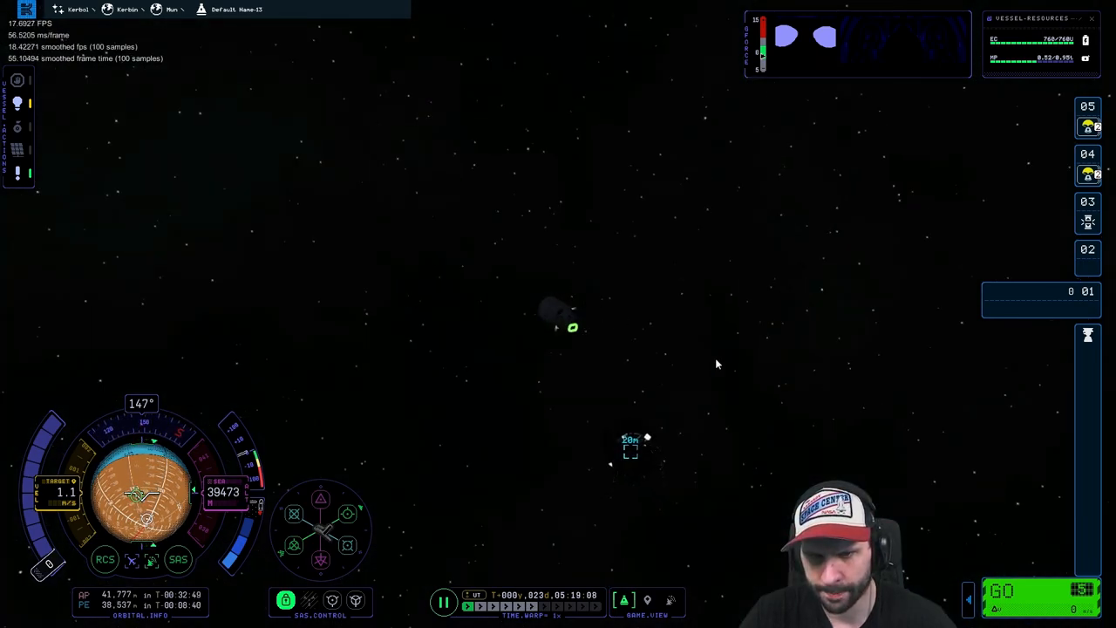
mouse_move(729, 385)
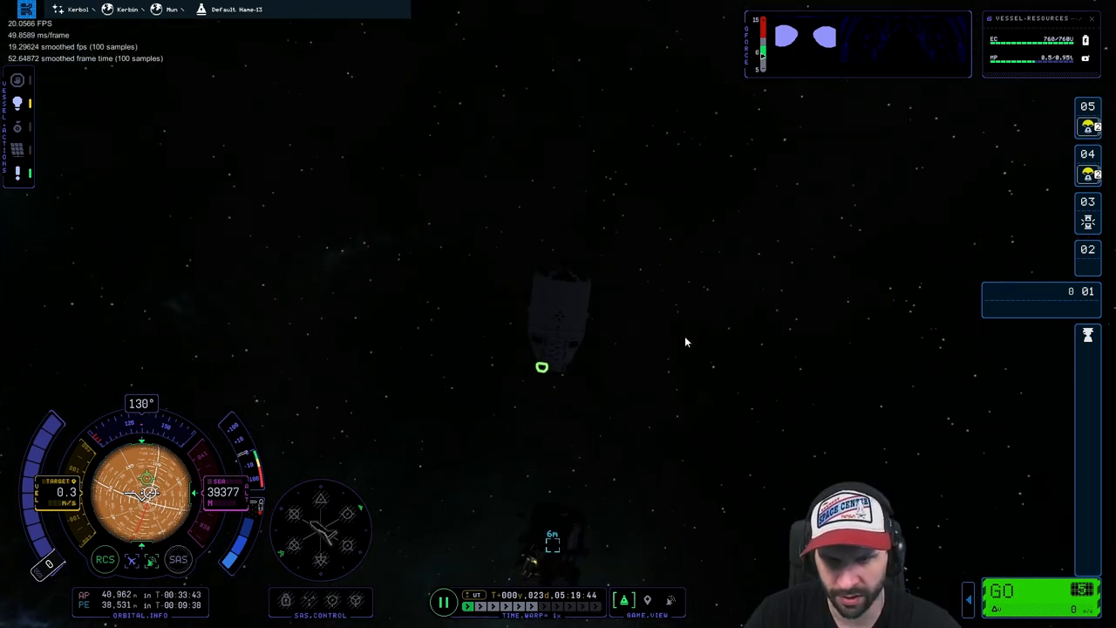
mouse_move(645, 387)
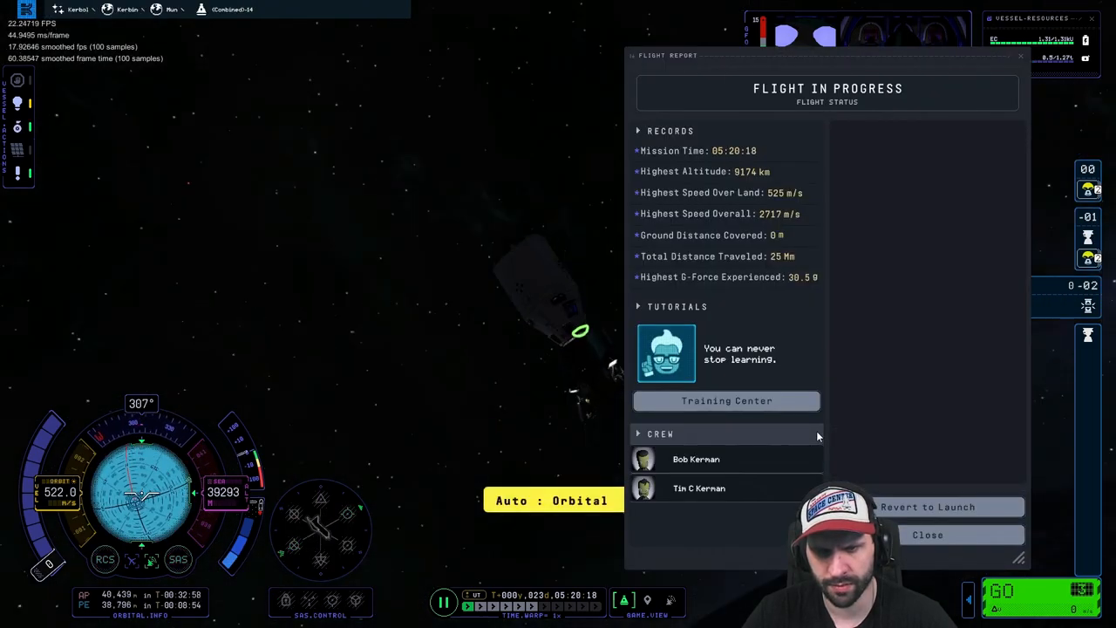
Let the ports engage into the docked Combined-14 vessel and close the Flight Report.
left_click(928, 506)
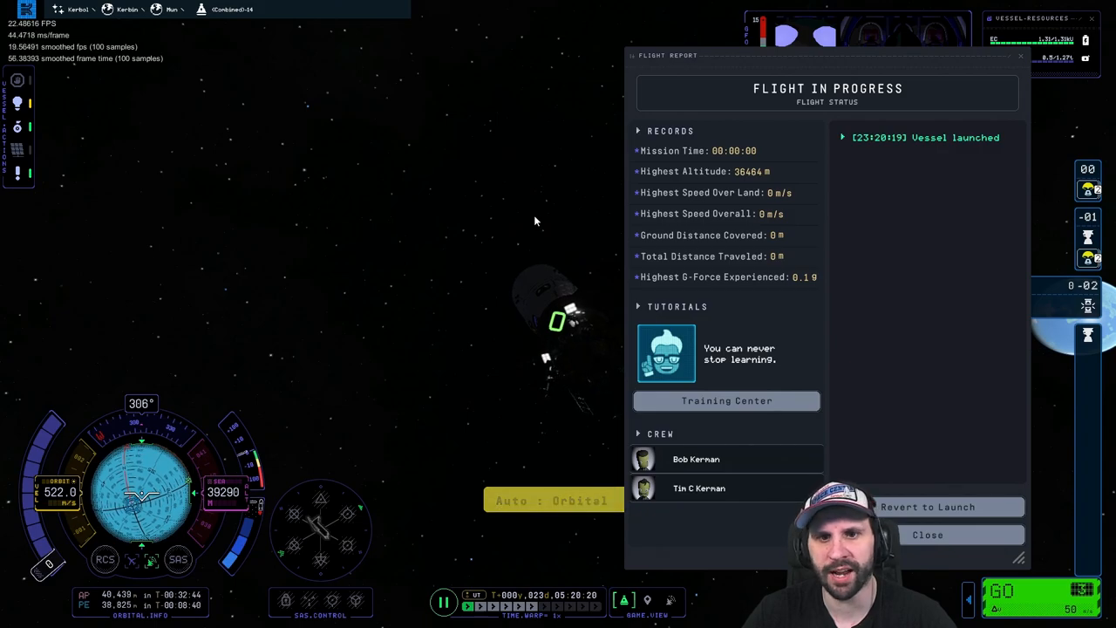
left_click(928, 533)
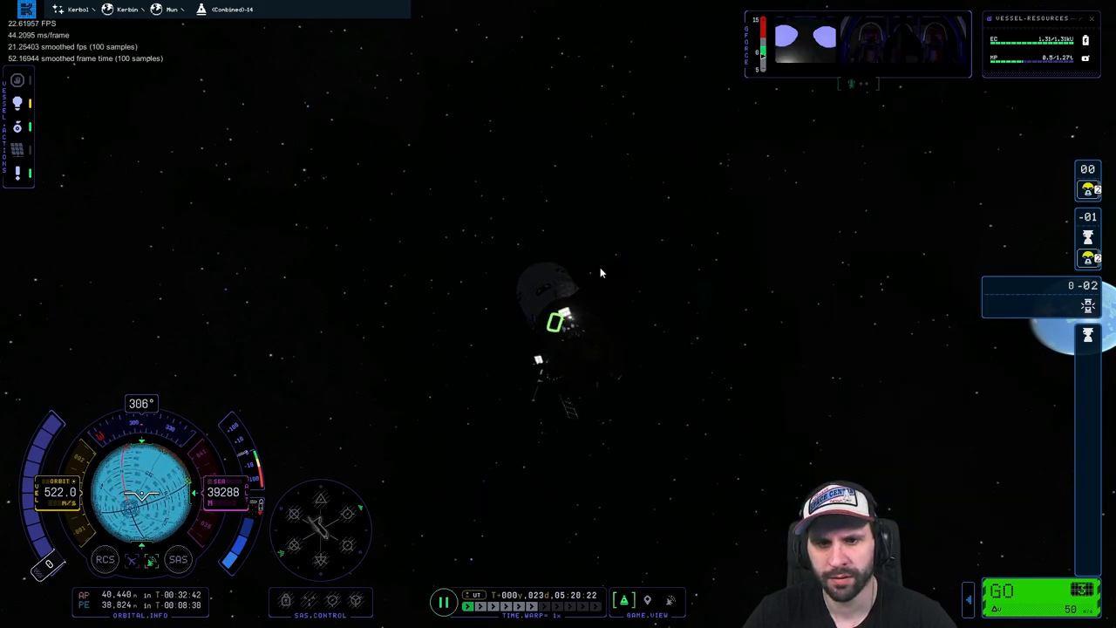